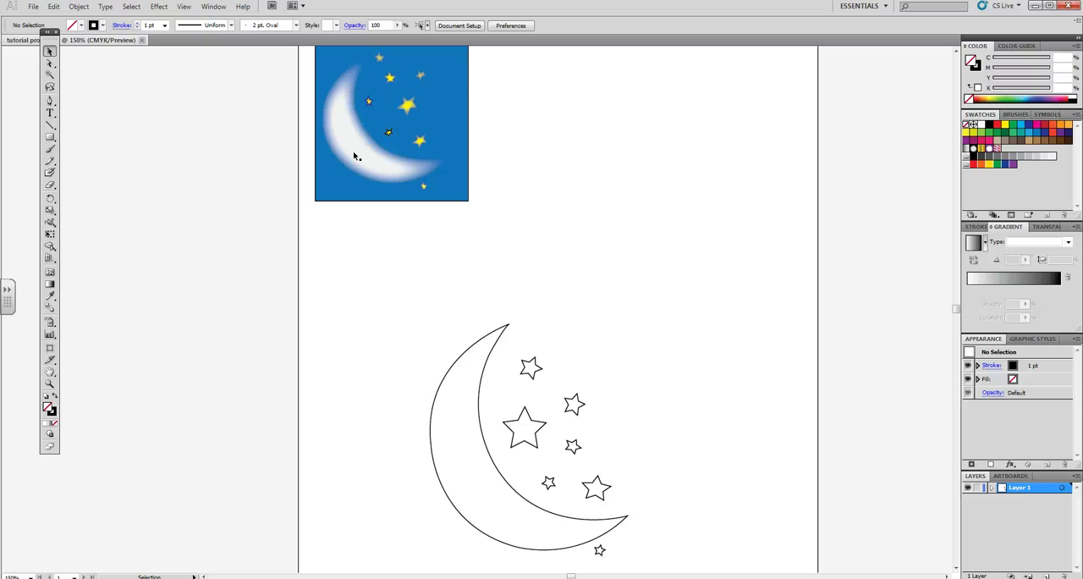
mouse_move(342, 139)
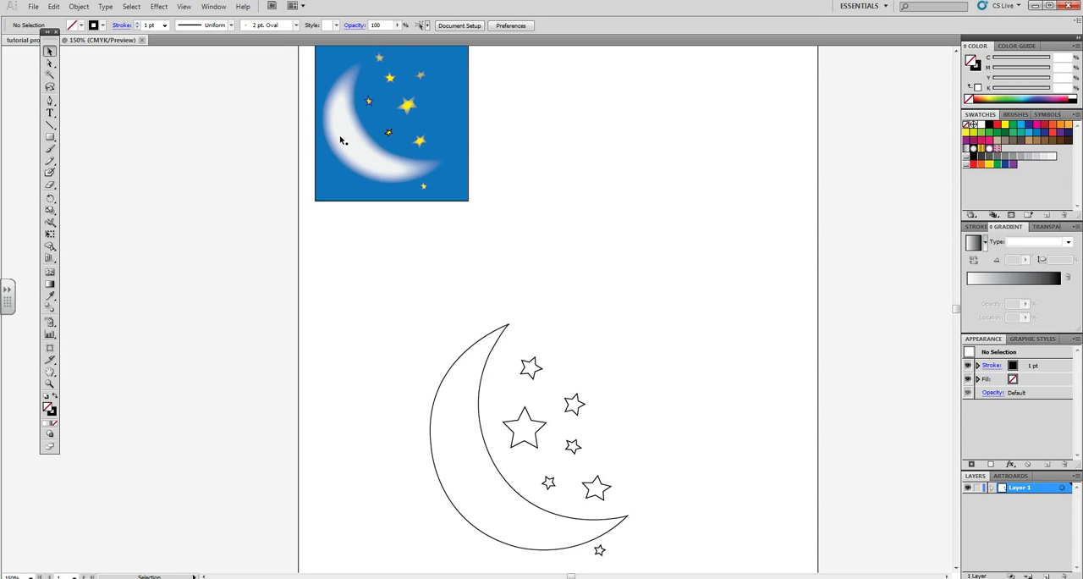
mouse_move(345, 176)
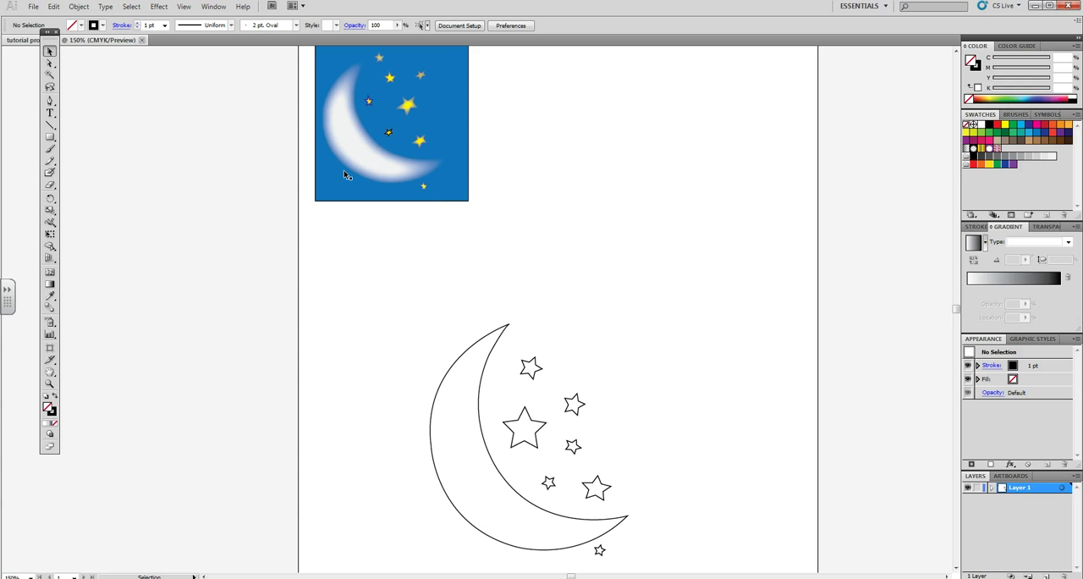
mouse_move(37, 137)
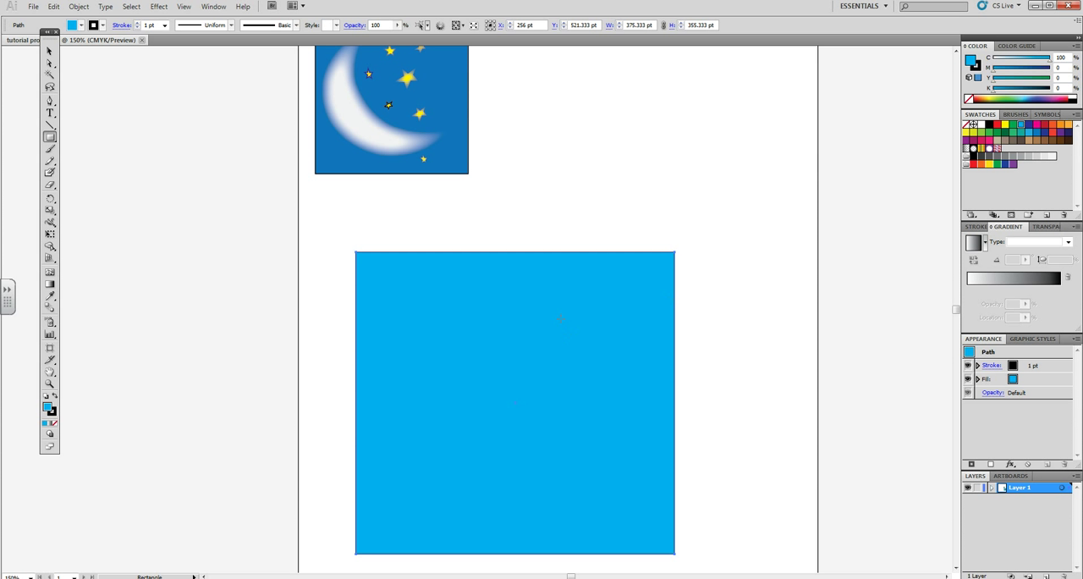
Send the blue square behind the drawing and select the white crescent moon
right_click(528, 319)
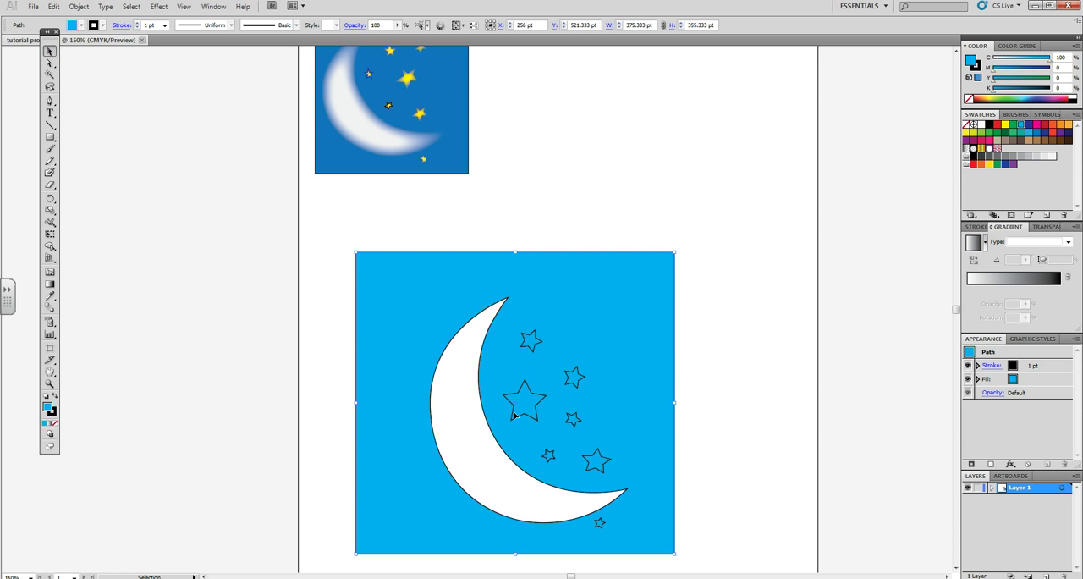
click(508, 406)
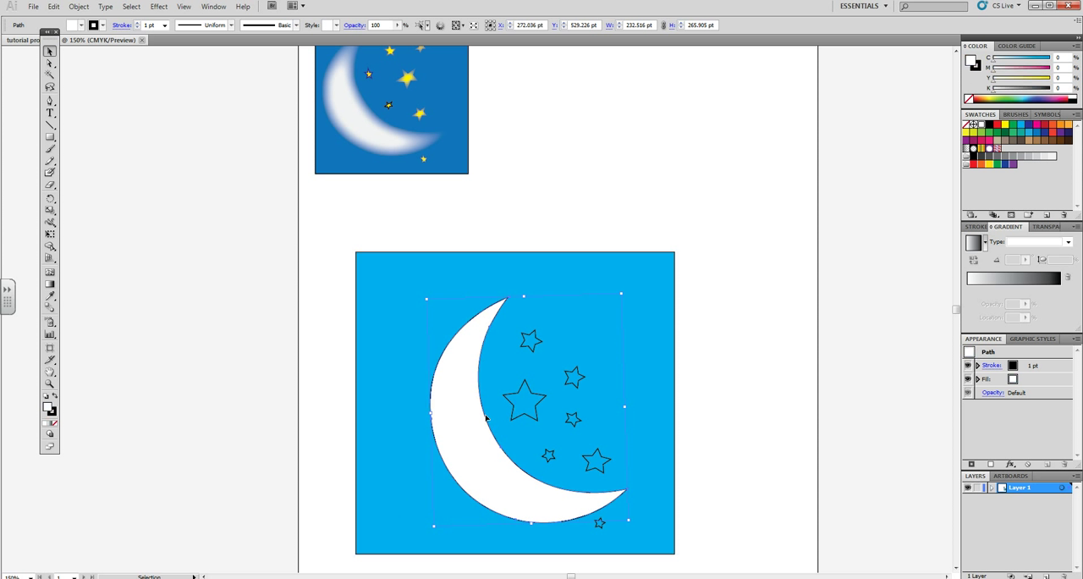
Apply a Feather effect with preview to soften the crescent moon's edges
click(159, 7)
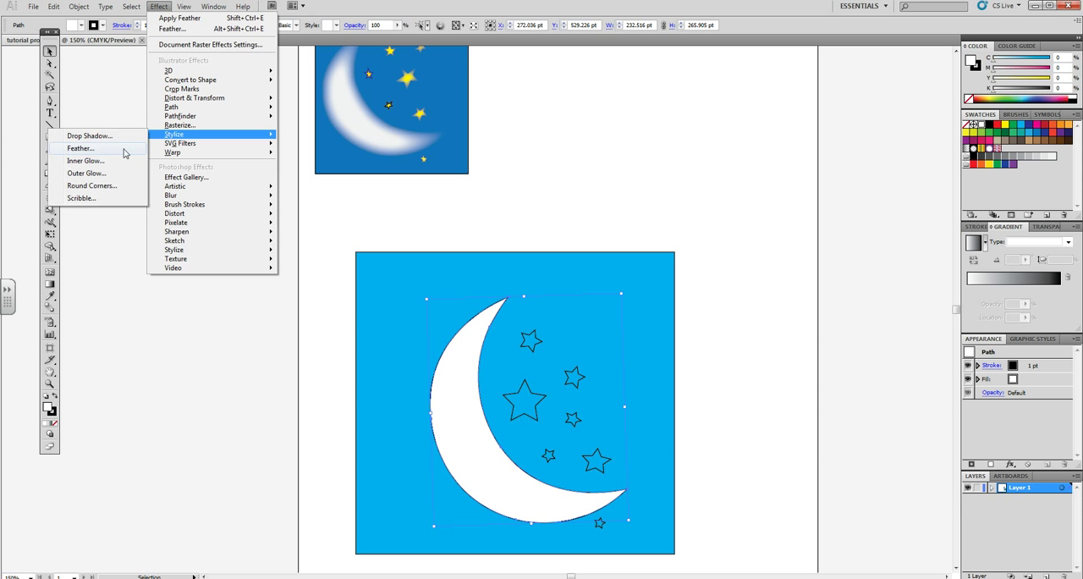
click(79, 149)
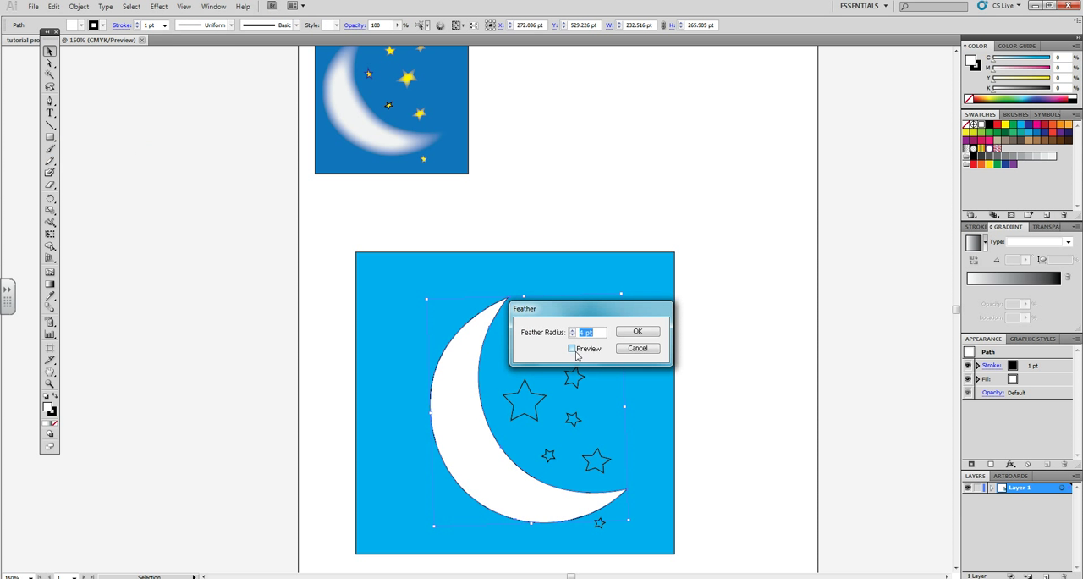
click(572, 349)
text(9)
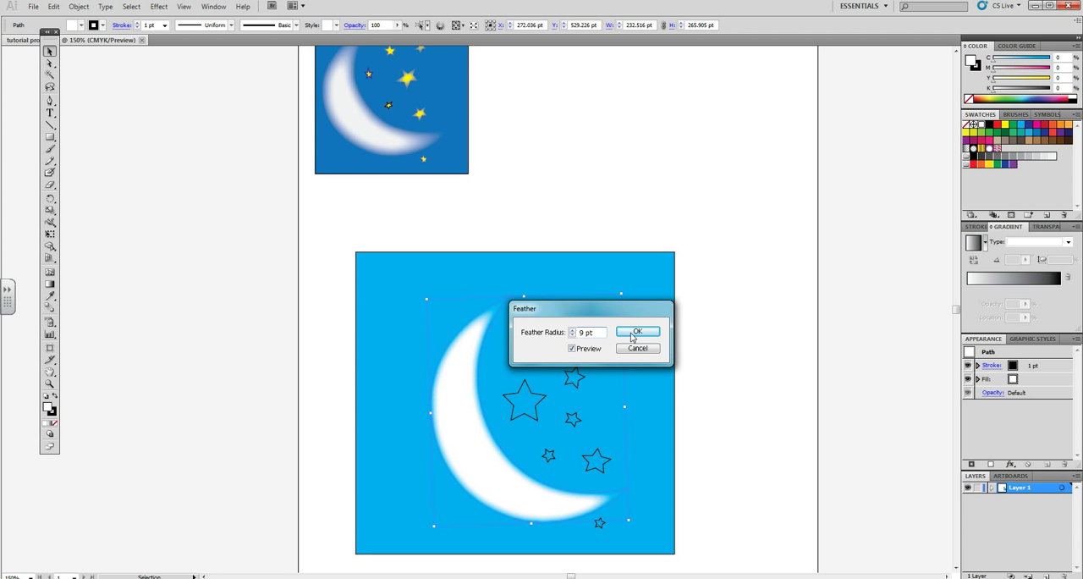
click(638, 332)
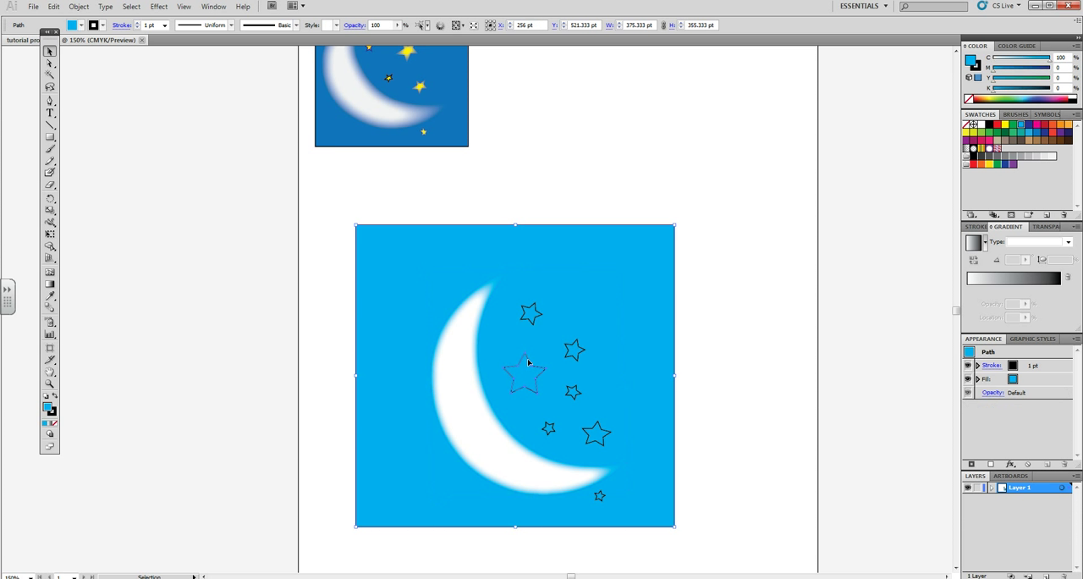
Fill the large star yellow and apply a Feather effect to its edges
click(1004, 125)
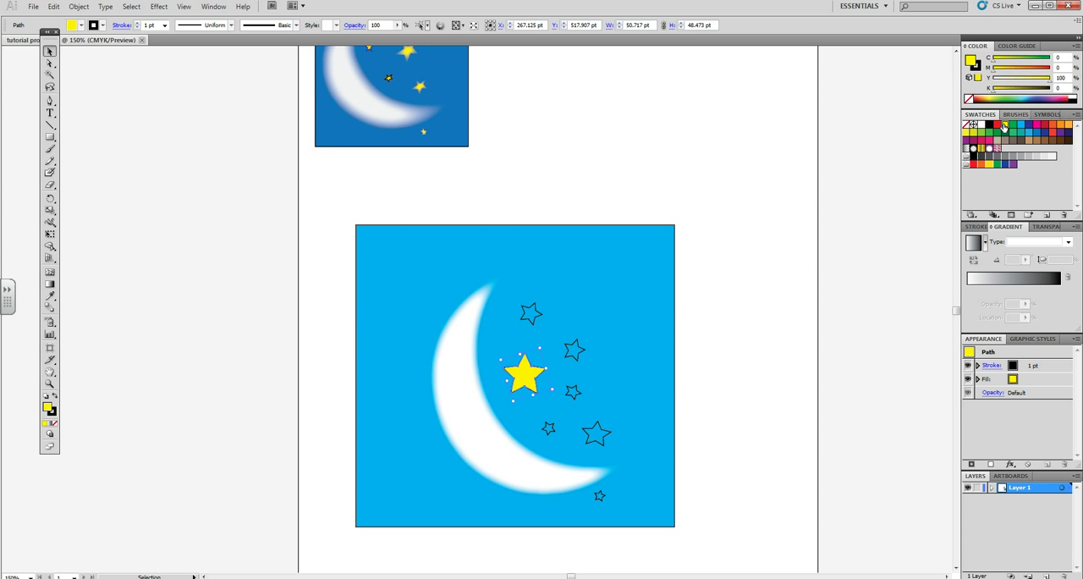
click(159, 7)
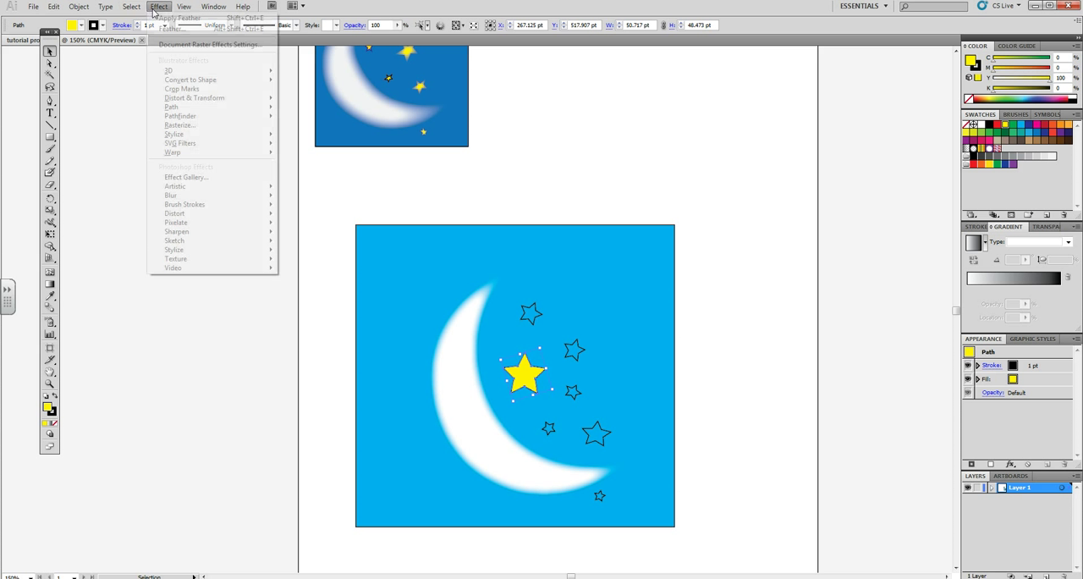
mouse_move(173, 133)
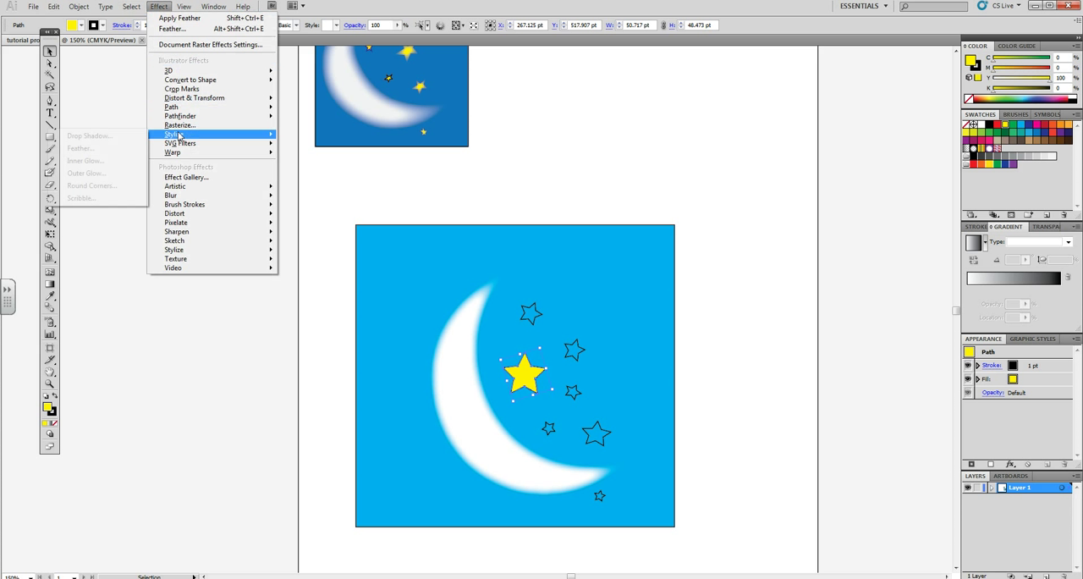
click(82, 149)
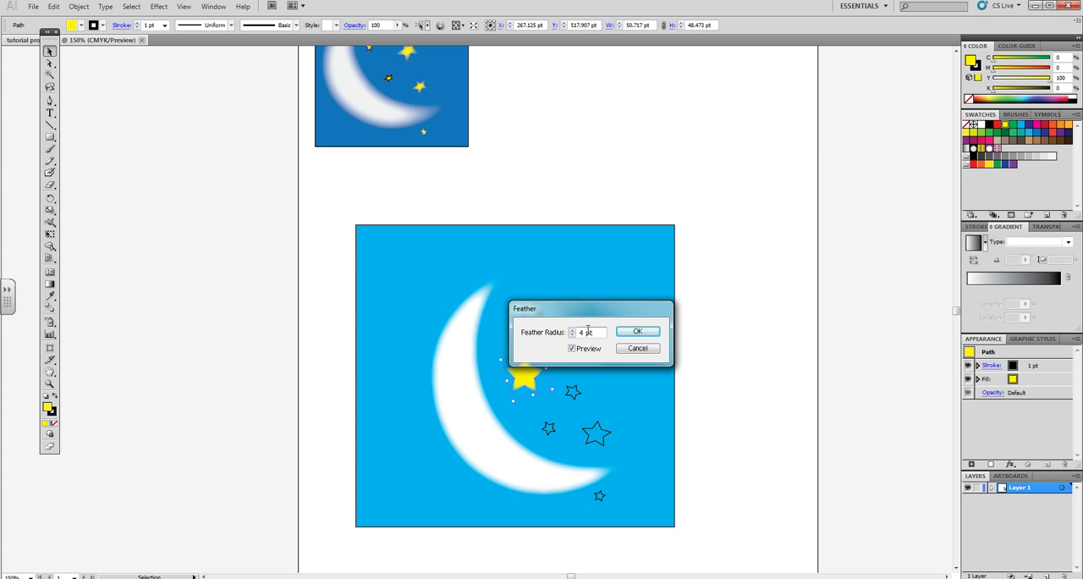
click(636, 332)
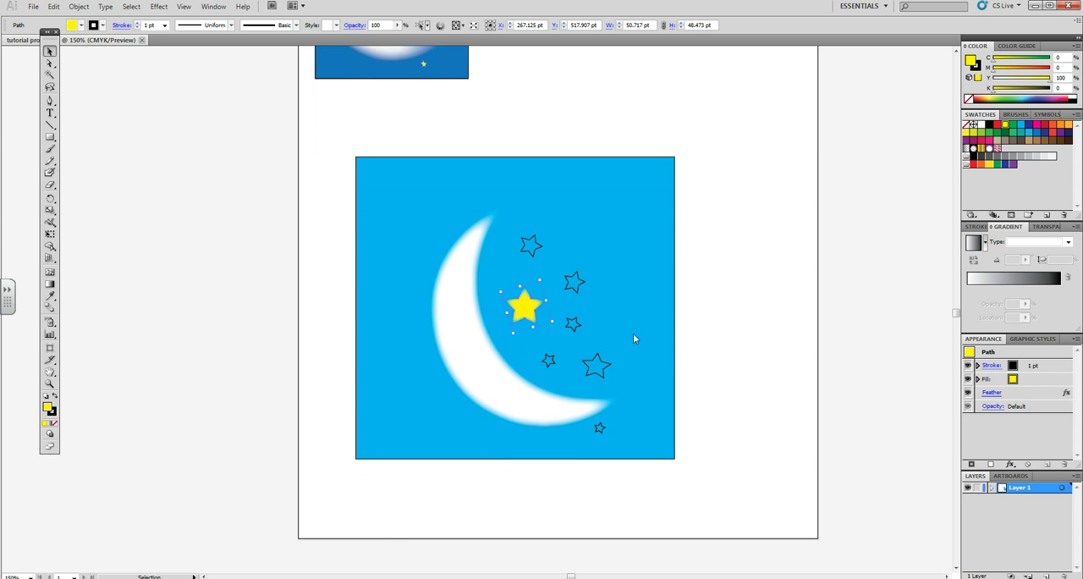
mouse_move(498, 362)
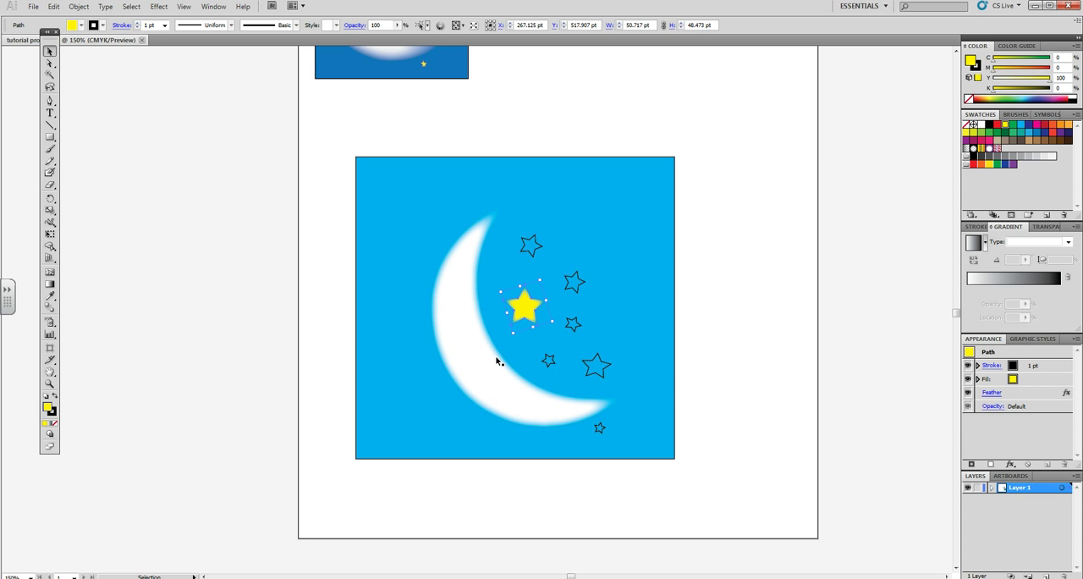
mouse_move(494, 291)
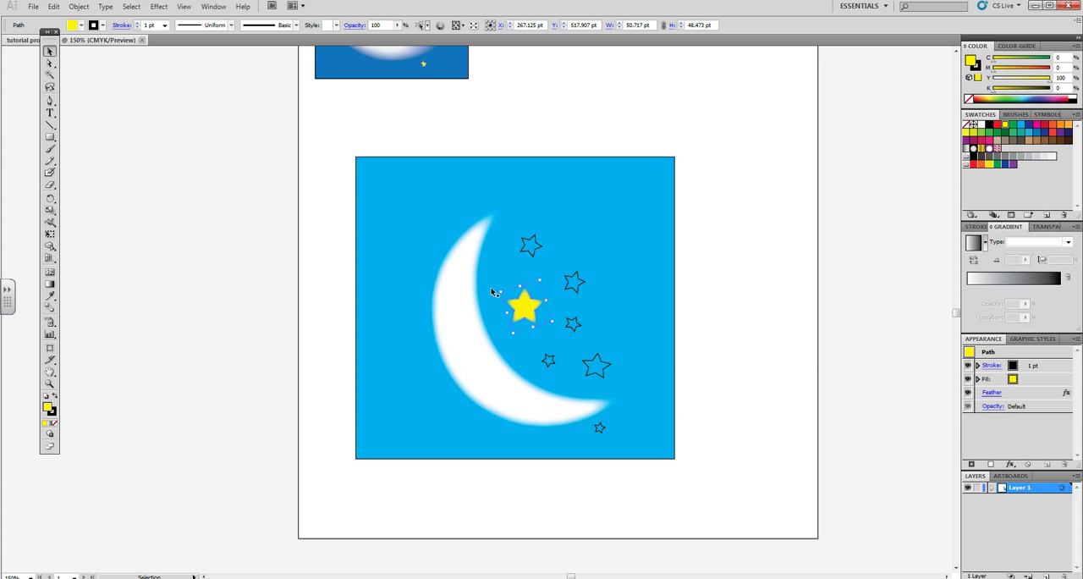